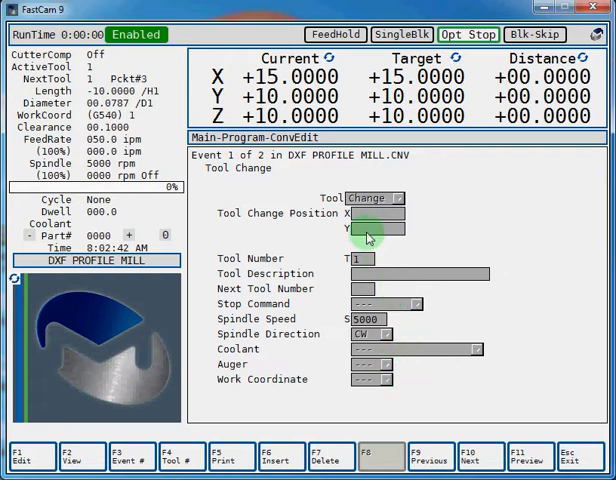
Advance to the End of Program event and open the insert-event menu.
click(475, 455)
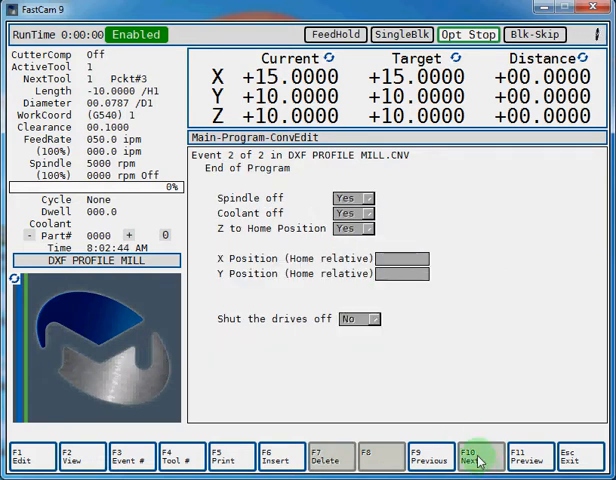
click(481, 457)
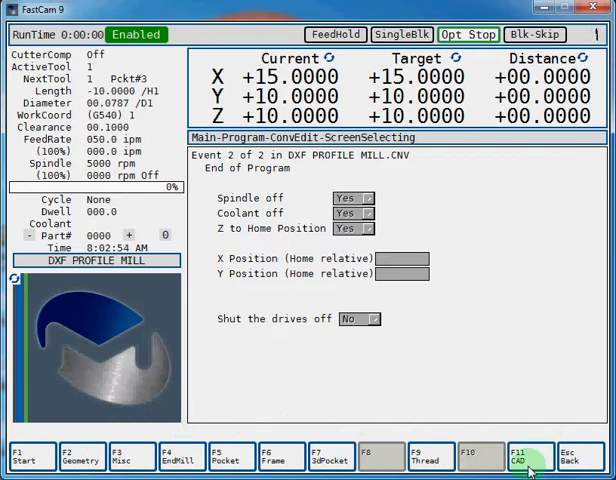
Import the snowflake DXF drawing from CAD into the graphics view.
click(521, 455)
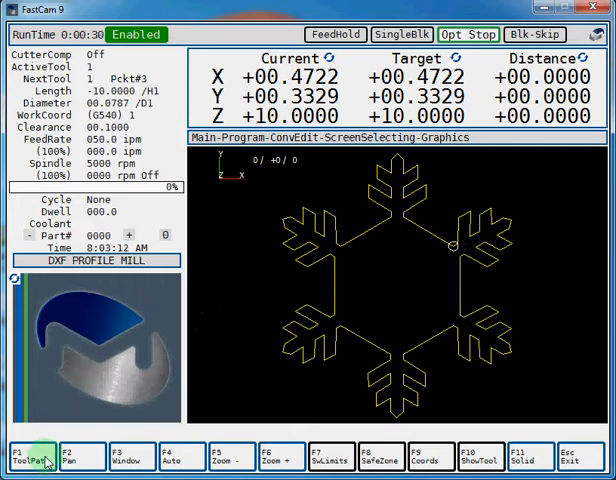
Start a toolpath and pick its start point on the snowflake outline.
click(24, 456)
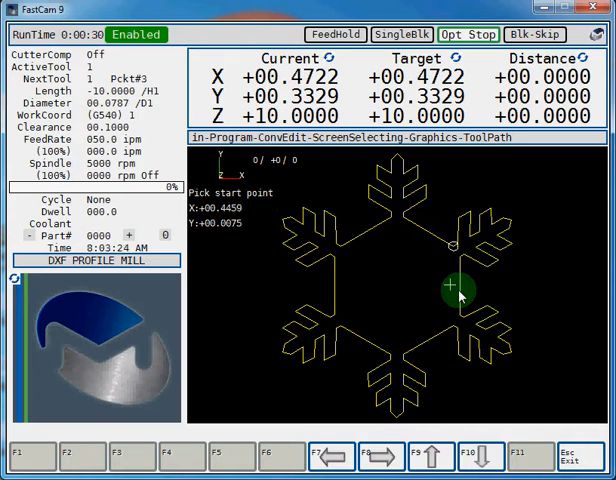
click(452, 288)
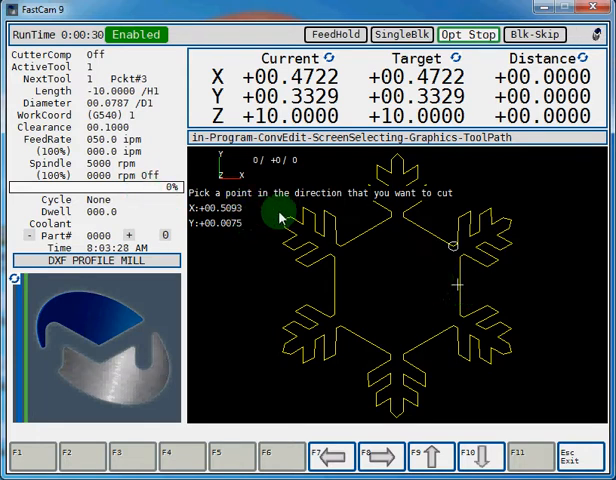
mouse_move(518, 263)
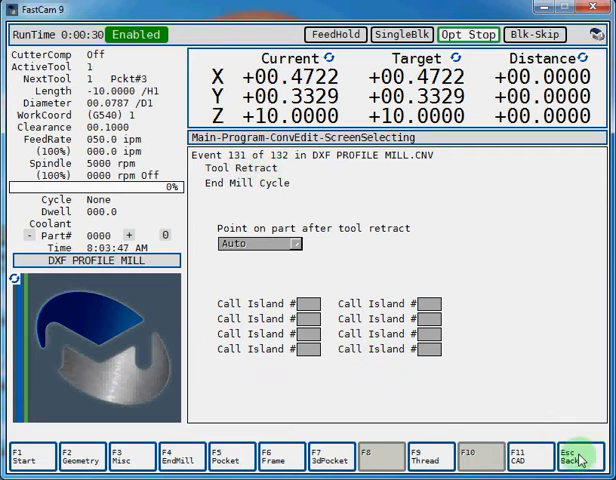
Back out to the conversational editor and go to the Tool Pierce event.
click(586, 452)
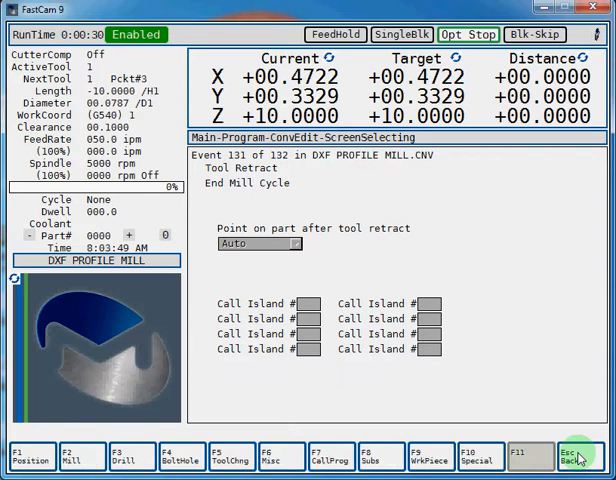
click(575, 455)
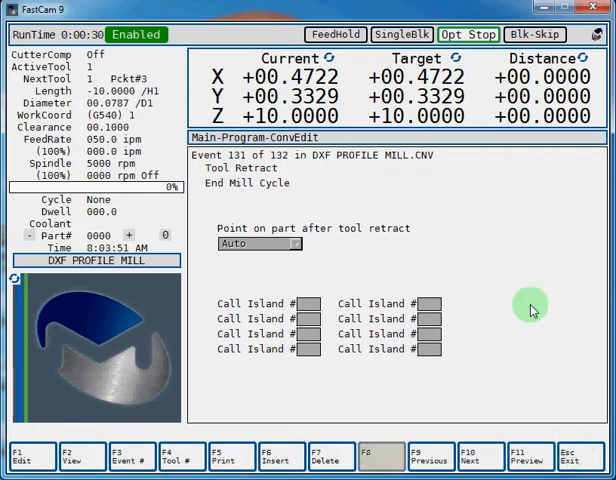
click(128, 453)
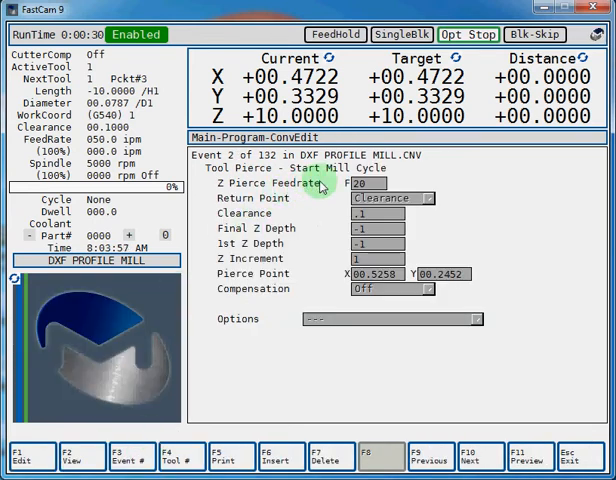
mouse_move(307, 244)
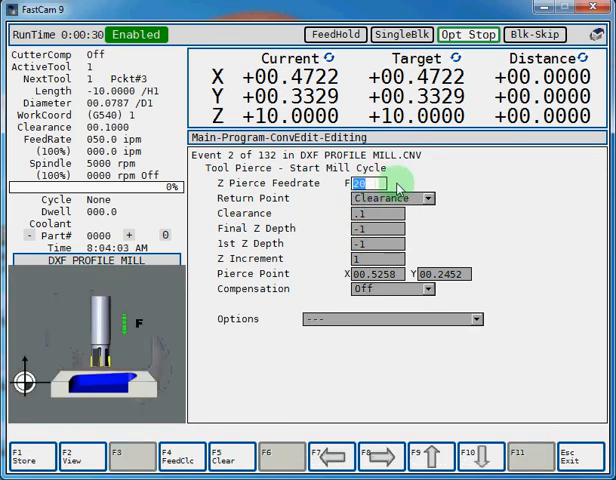
Set Z pierce feedrate 30 and Z depths -.025, then verify the program.
text(30)
click(378, 243)
text(-.025)
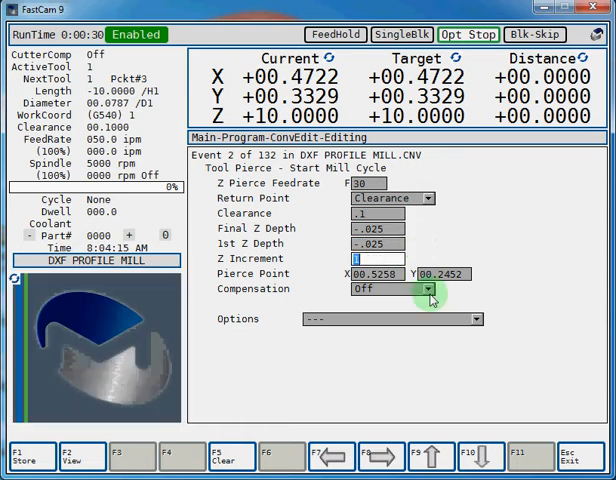
click(426, 290)
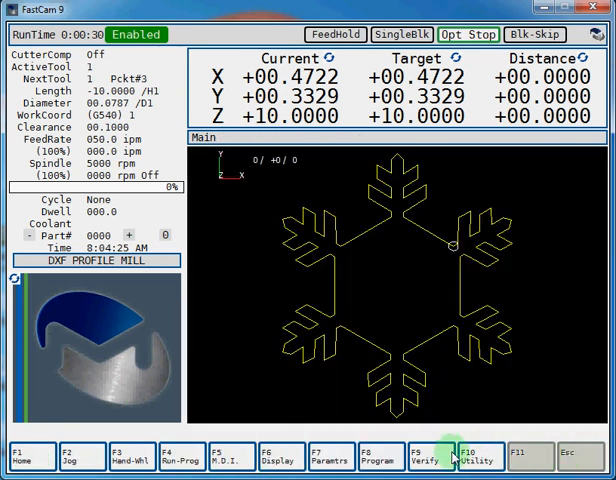
click(447, 453)
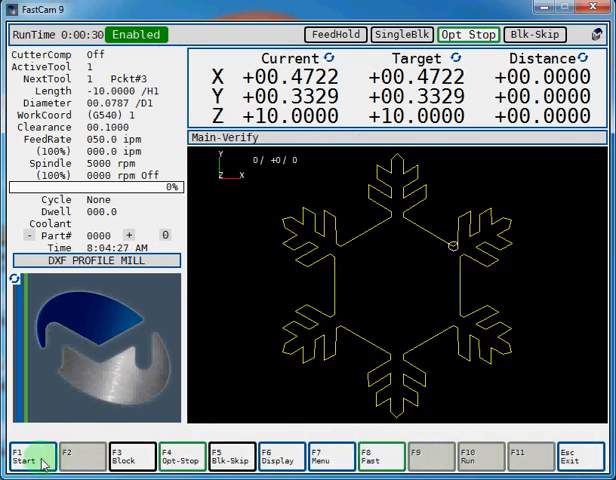